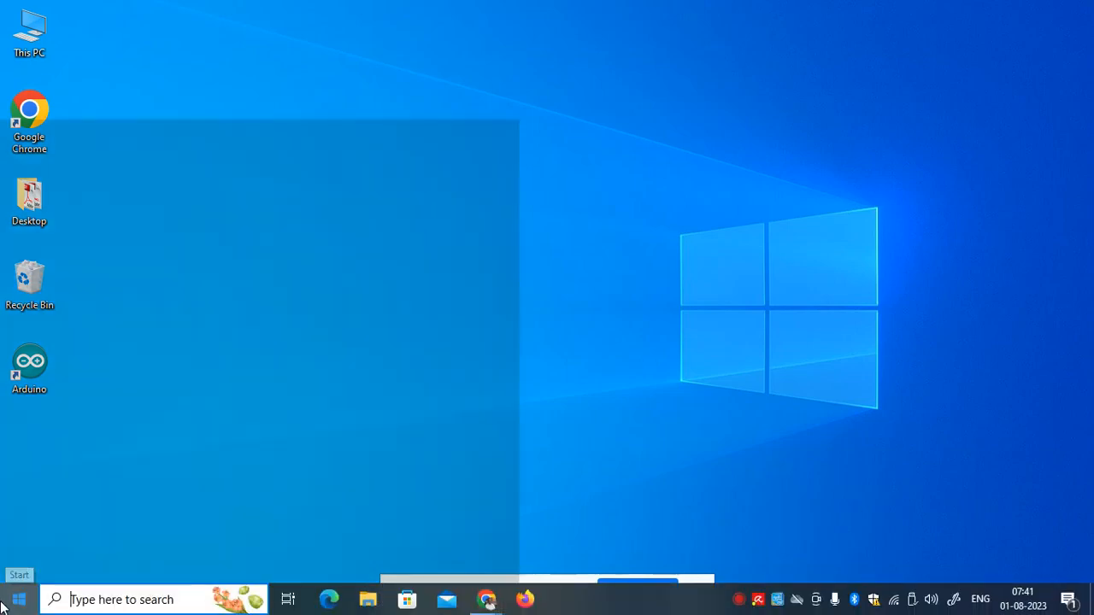
- Bring up the Start menu and scroll the app list slightly past the A entries
{"action": "left_click", "coordinate": [17, 599]}
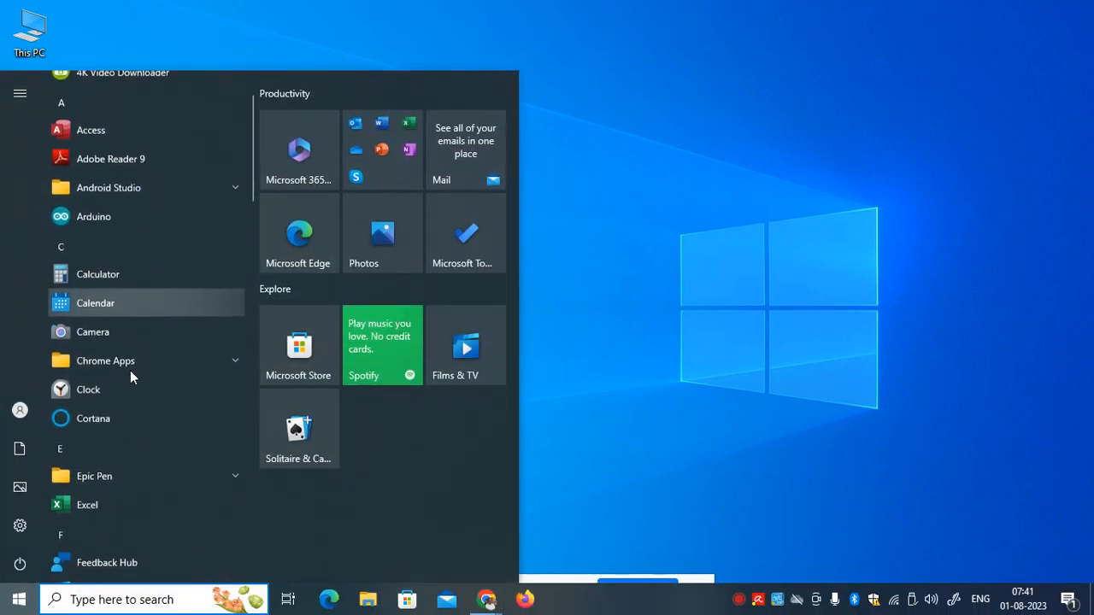
{"action": "mouse_move", "coordinate": [127, 331]}
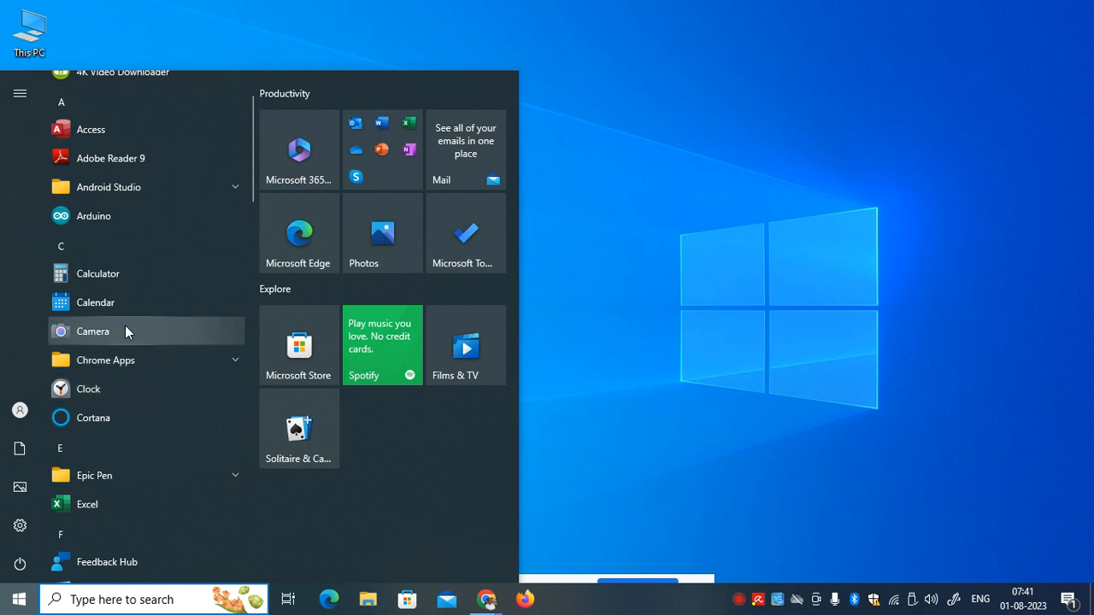
{"action": "scroll", "scroll_direction": "down", "scroll_amount": 3}
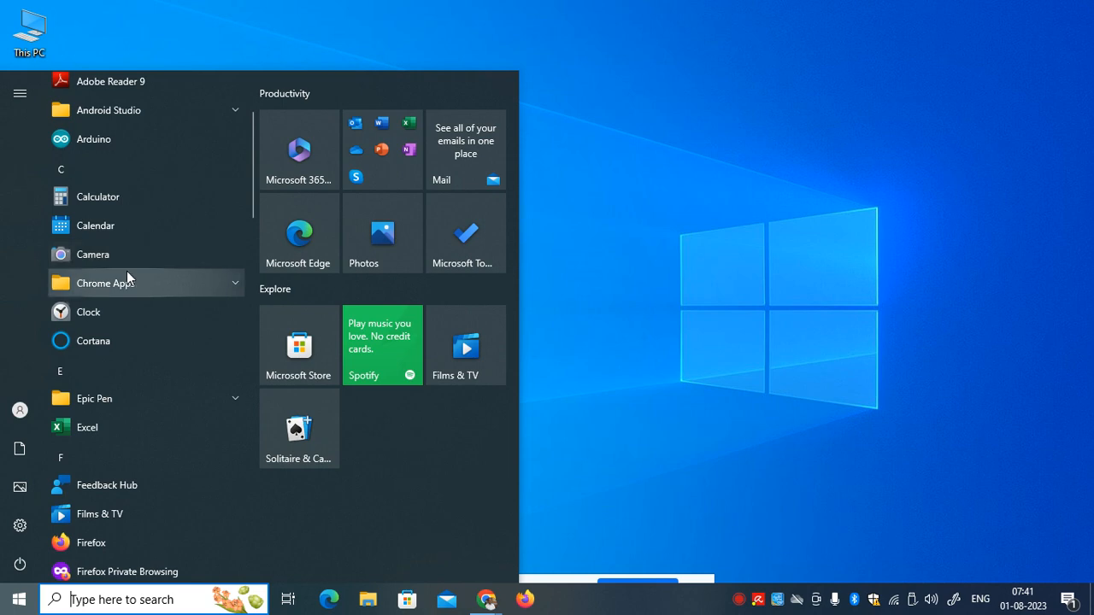
{"action": "mouse_move", "coordinate": [134, 304]}
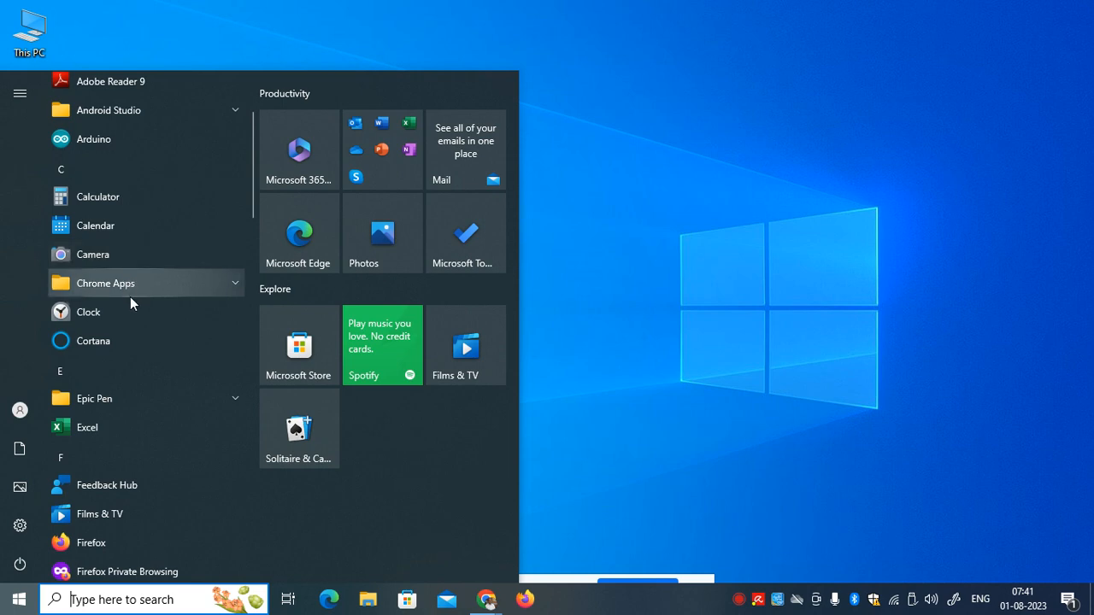
{"action": "mouse_move", "coordinate": [133, 311]}
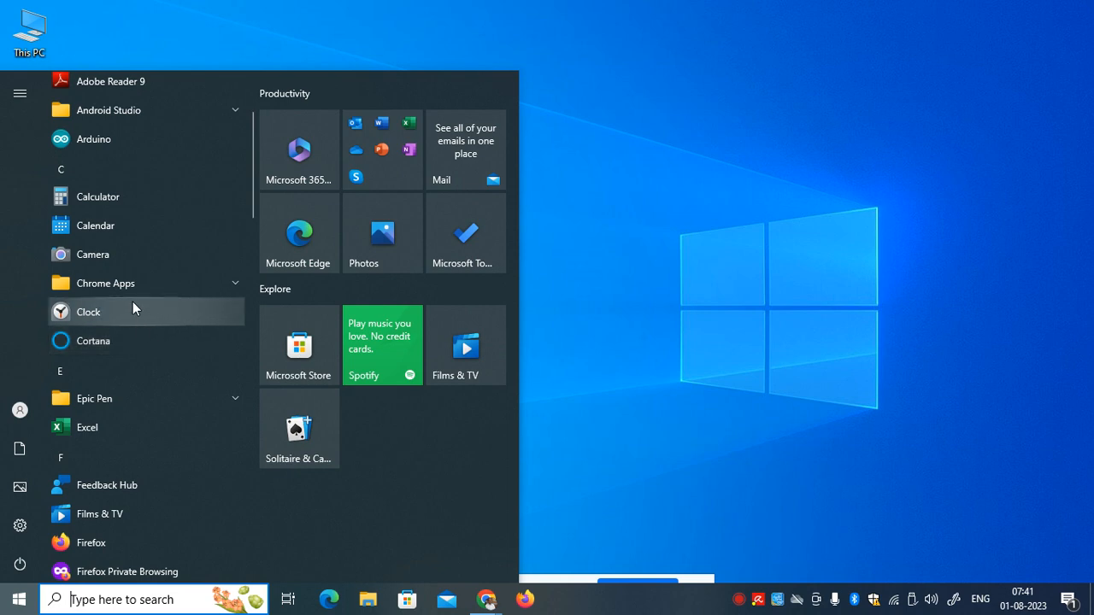
{"action": "mouse_move", "coordinate": [106, 253]}
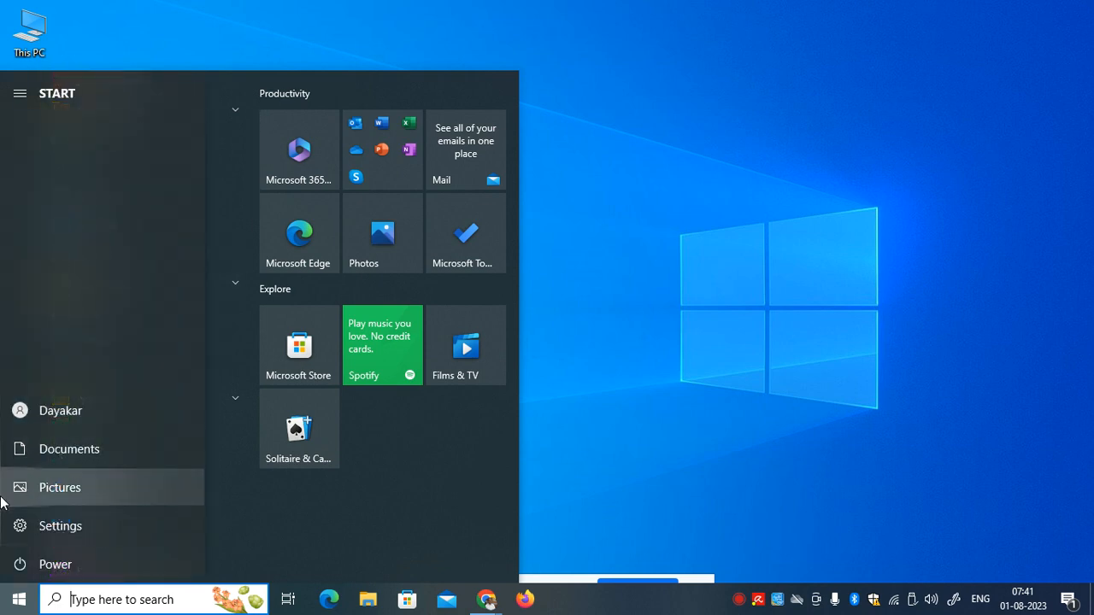
- Launch Windows Settings and go to the Apps & features page
{"action": "left_click", "coordinate": [60, 526]}
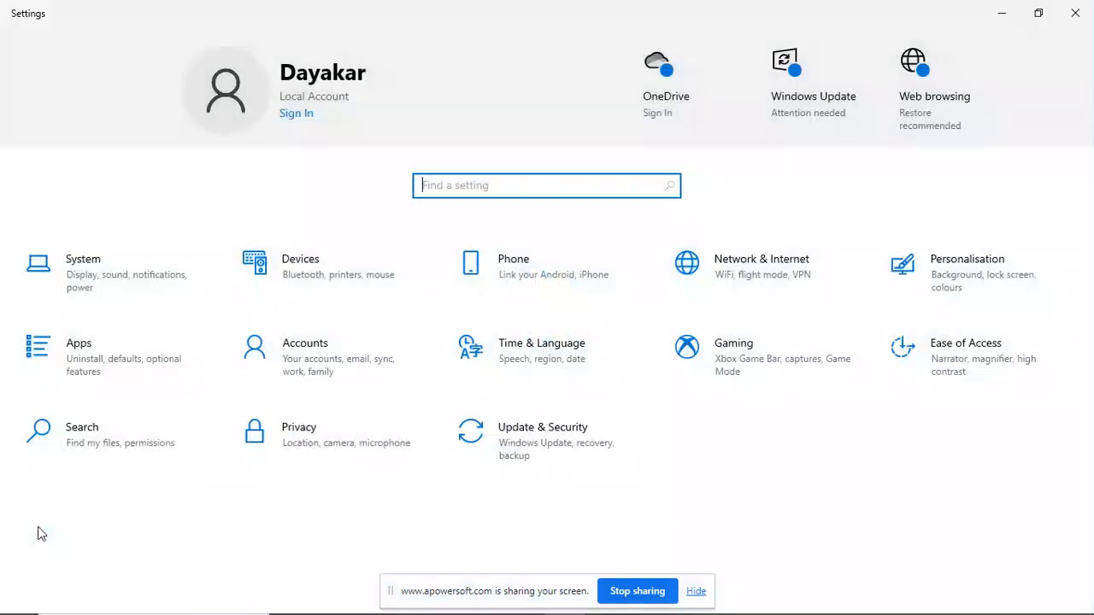
{"action": "mouse_move", "coordinate": [79, 368]}
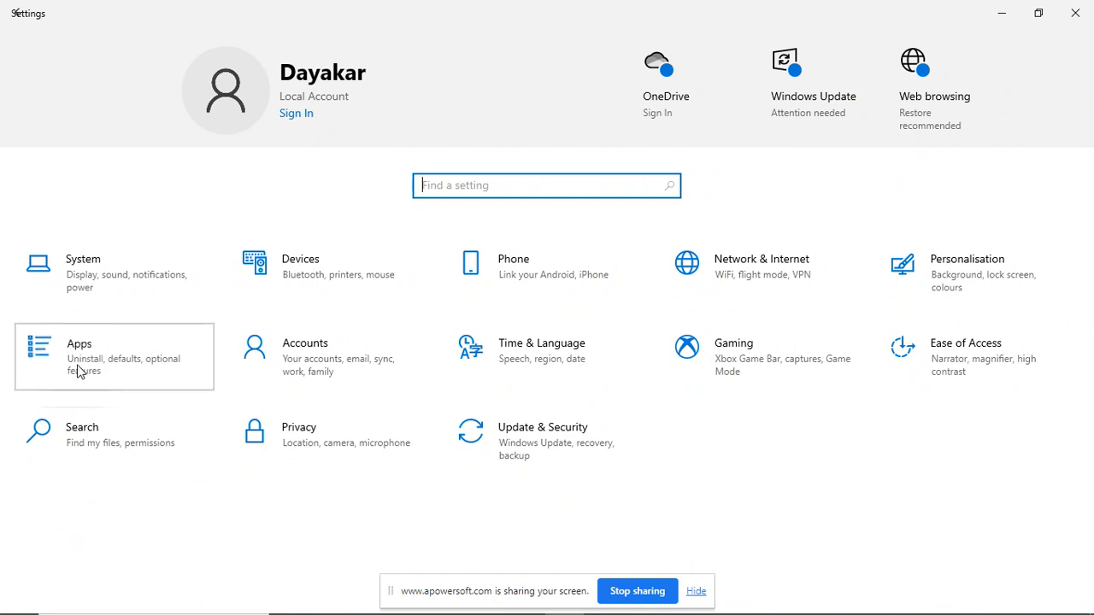
{"action": "left_click", "coordinate": [79, 357]}
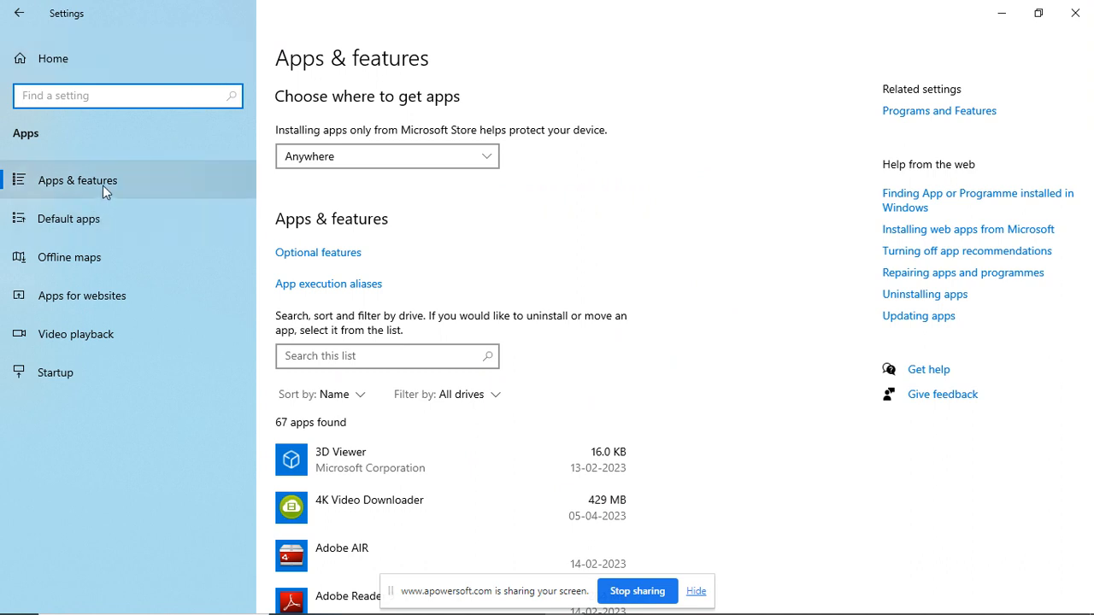
{"action": "mouse_move", "coordinate": [110, 229]}
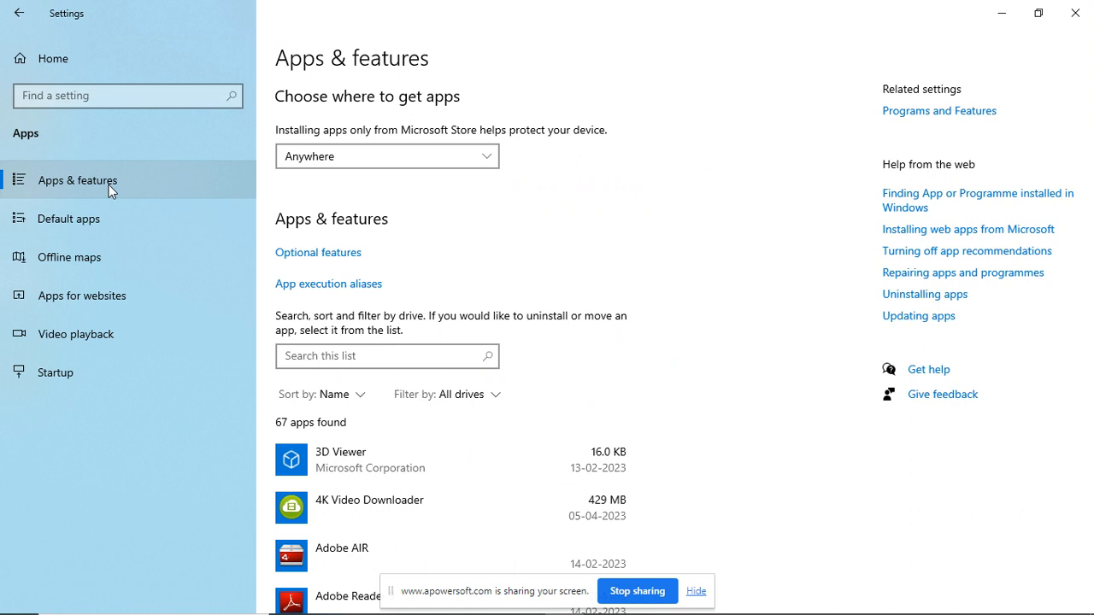
{"action": "mouse_move", "coordinate": [140, 193]}
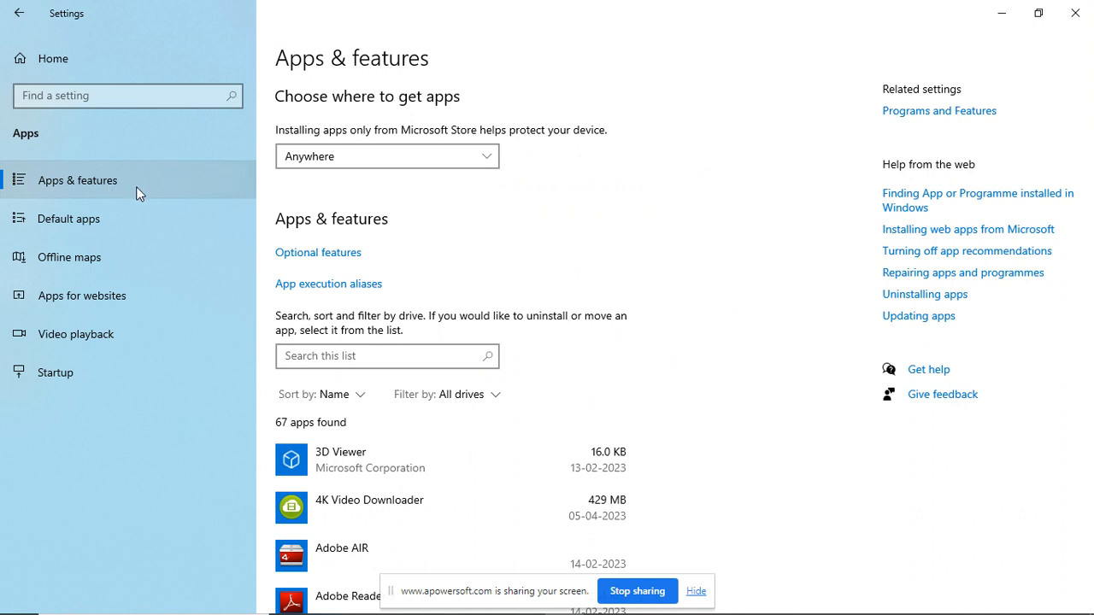
{"action": "mouse_move", "coordinate": [340, 242]}
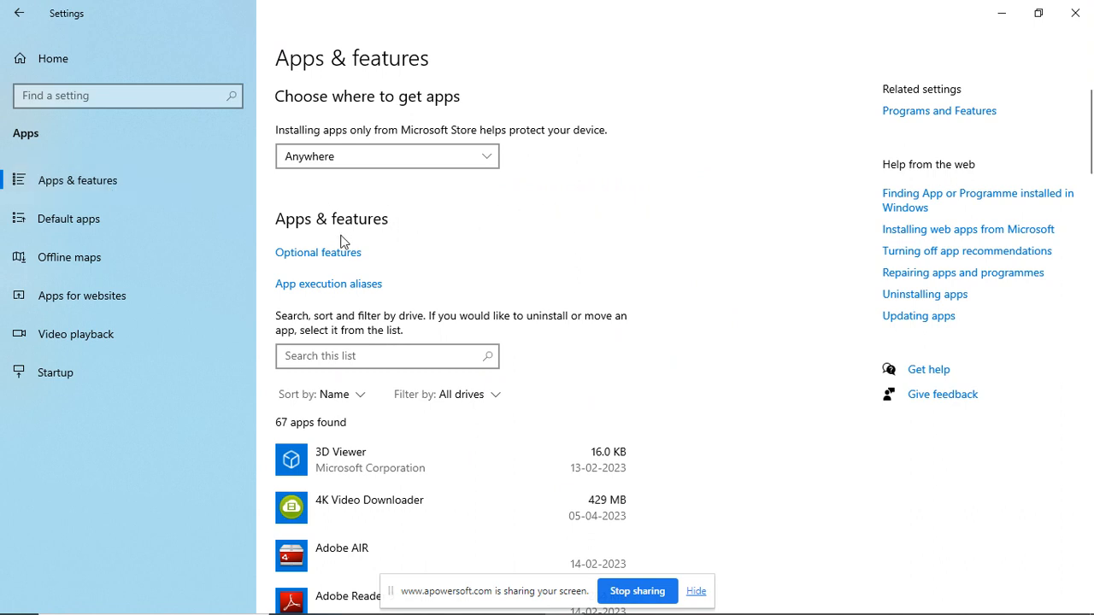
- Go to the Optional features page from Apps & features
{"action": "left_click", "coordinate": [318, 251]}
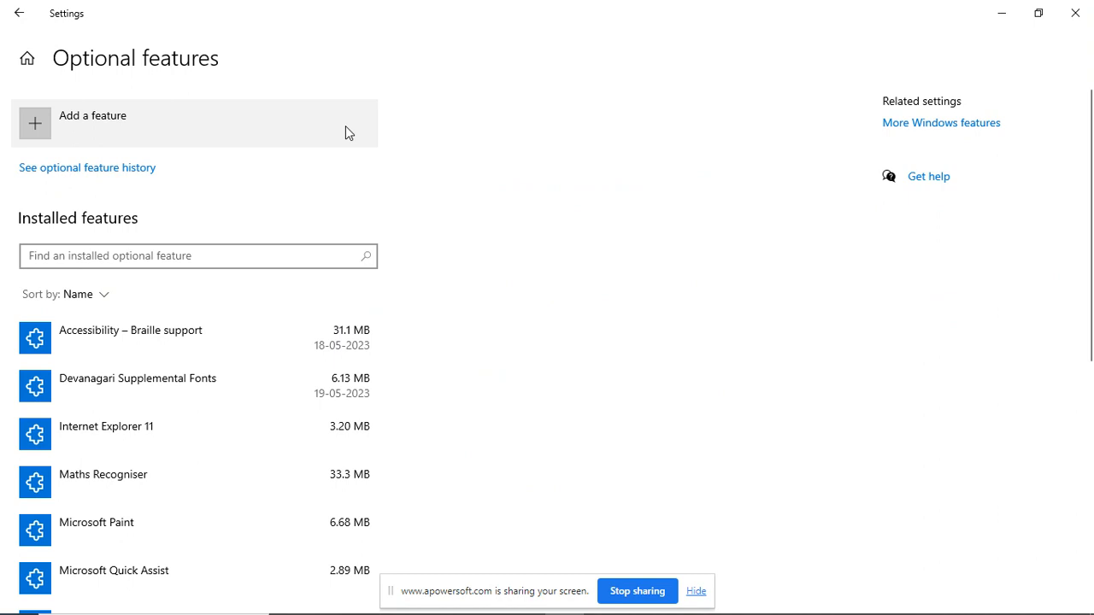
{"action": "mouse_move", "coordinate": [44, 128]}
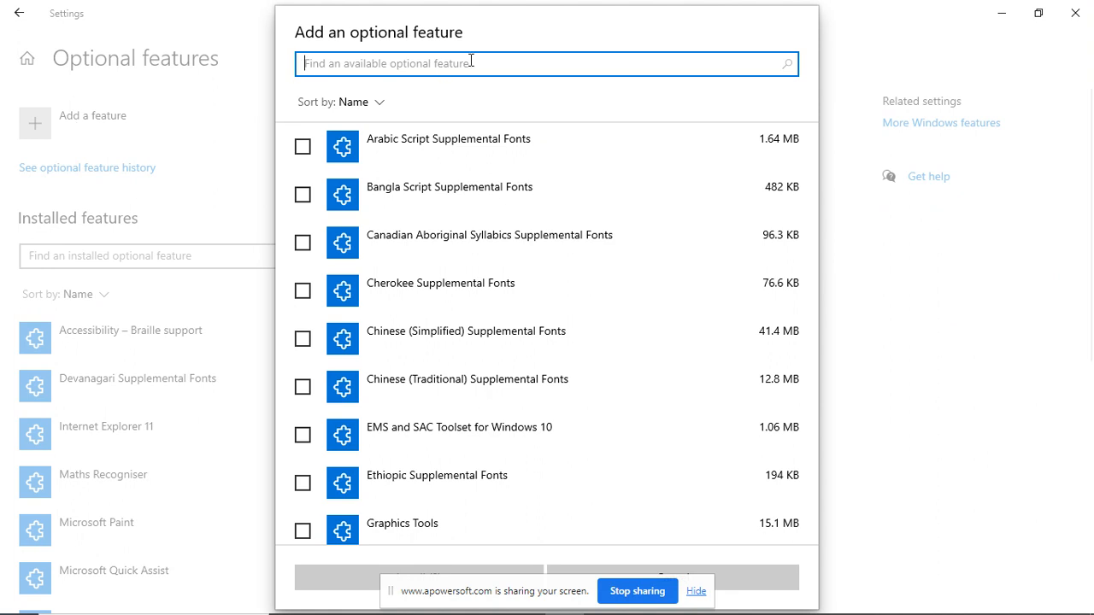
- Search 'wireless display', tick Wireless Display and start its installation
{"action": "type", "text": "wire"}
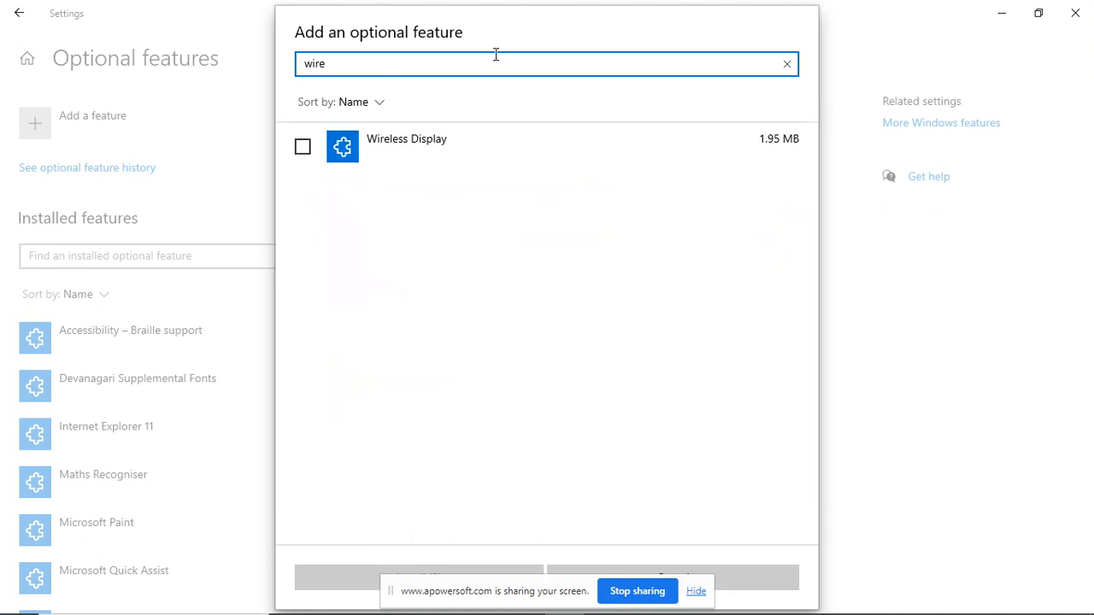
{"action": "type", "text": "wireless display"}
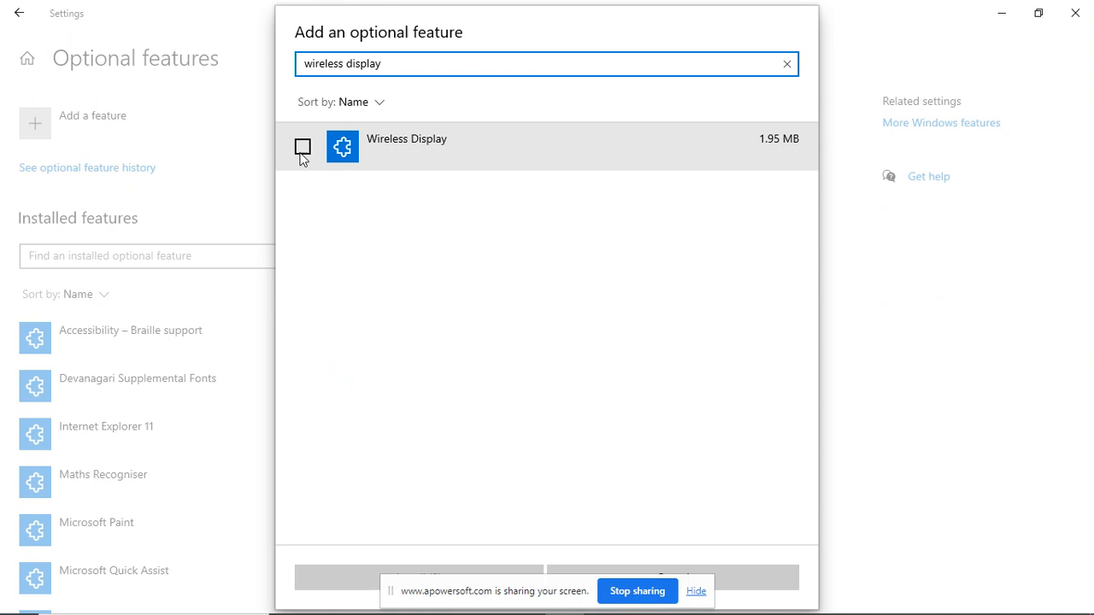
{"action": "left_click", "coordinate": [302, 147]}
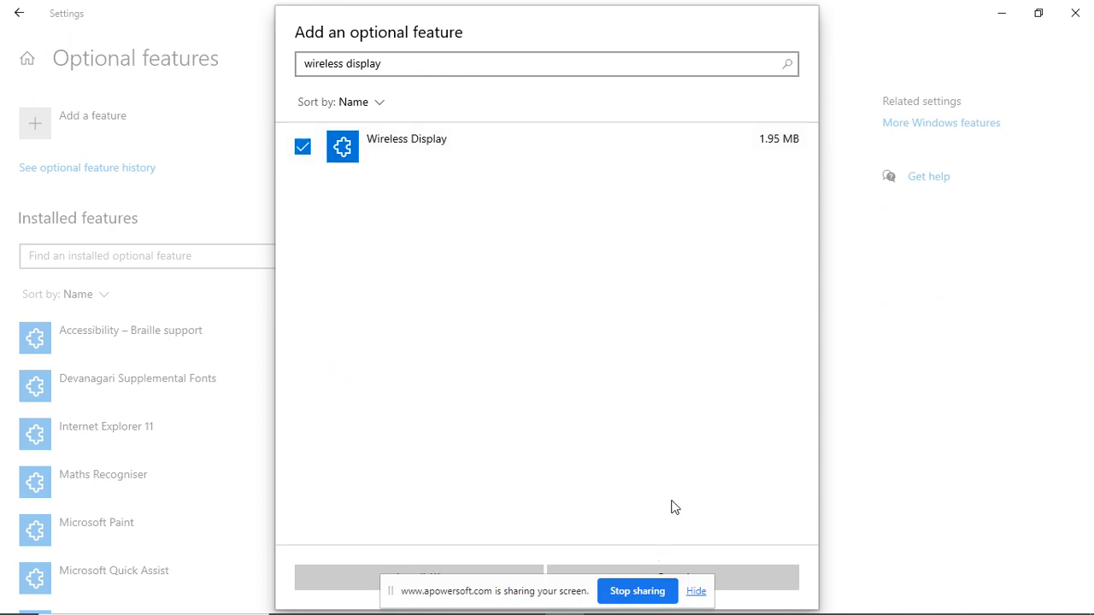
{"action": "left_click", "coordinate": [547, 63]}
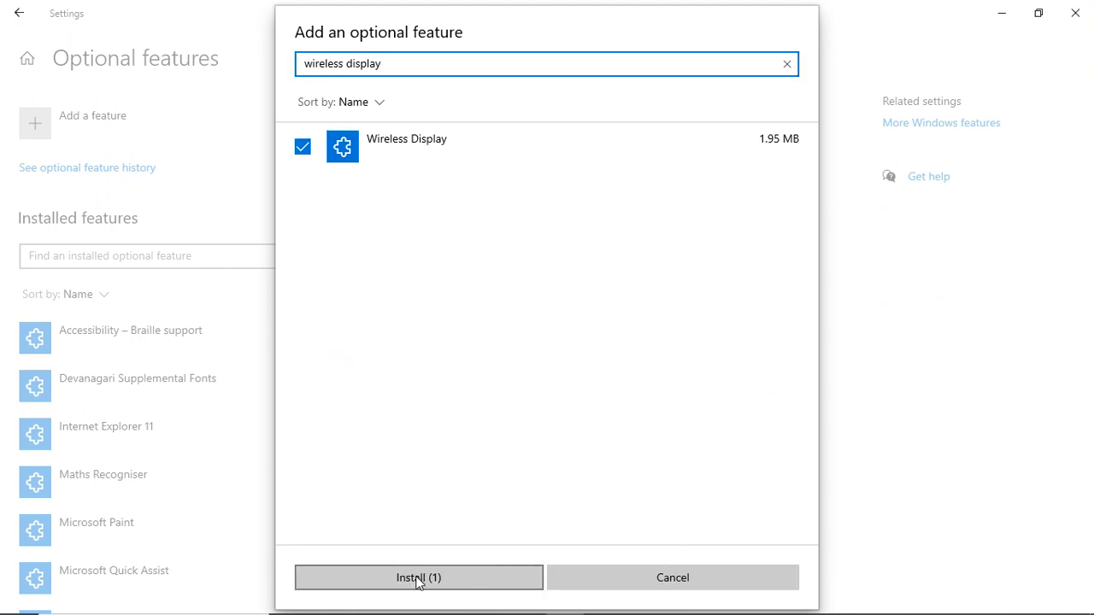
{"action": "left_click", "coordinate": [417, 577]}
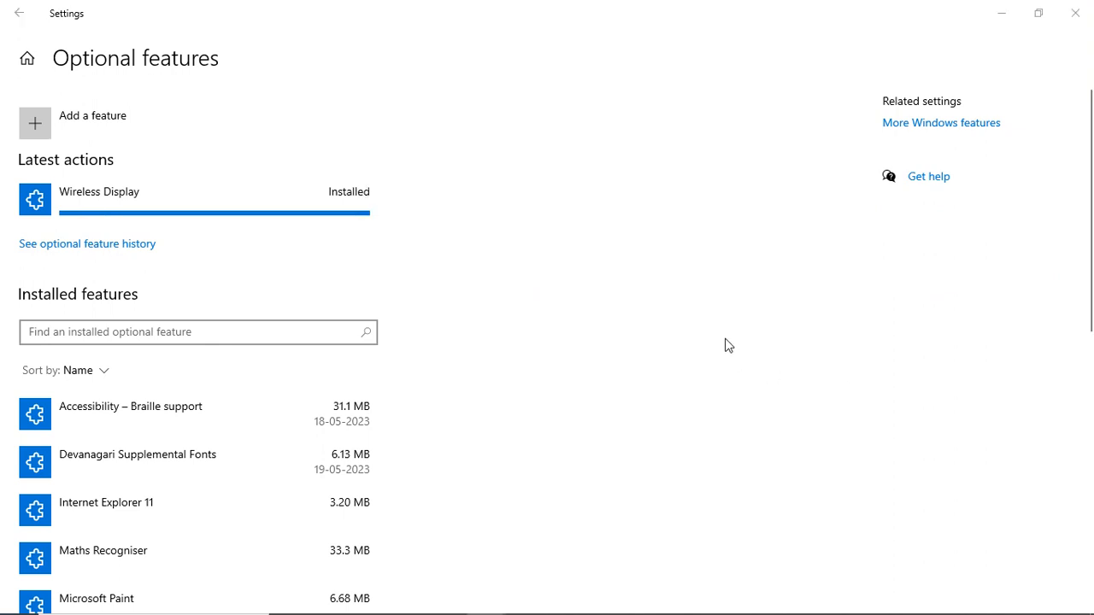
{"action": "mouse_move", "coordinate": [229, 177]}
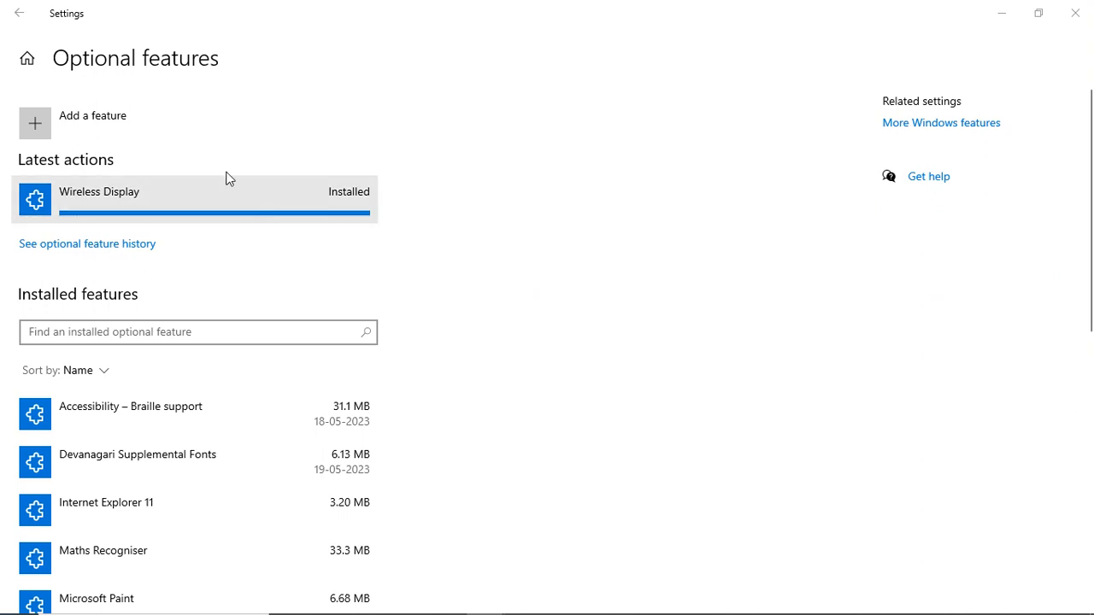
- Return to Settings home and bring up the Start menu app list with Connect
{"action": "left_click", "coordinate": [19, 14]}
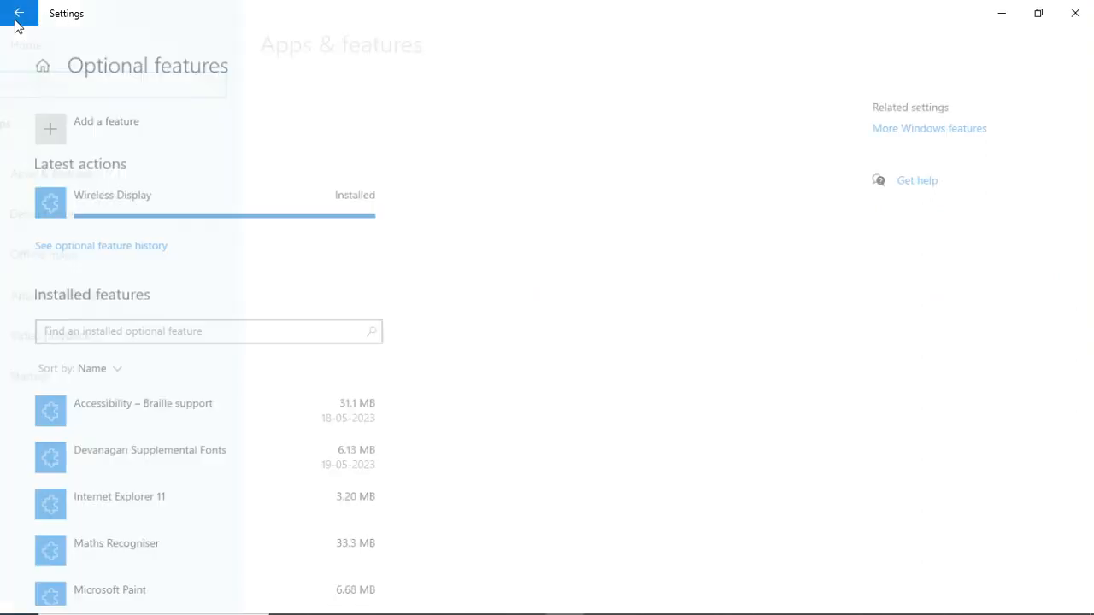
{"action": "left_click", "coordinate": [19, 13]}
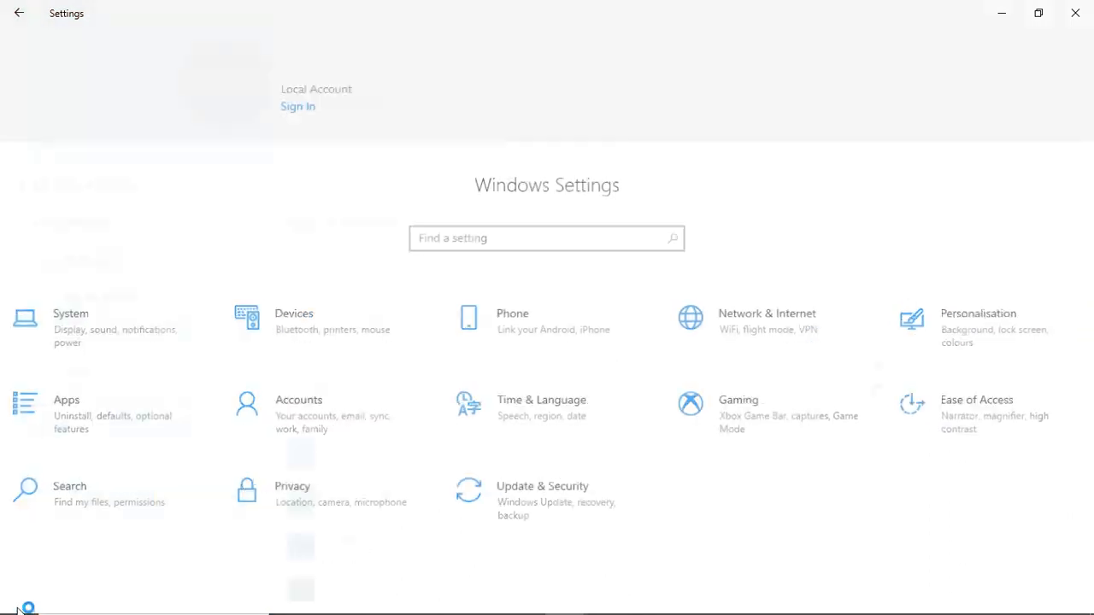
{"action": "left_click", "coordinate": [10, 598]}
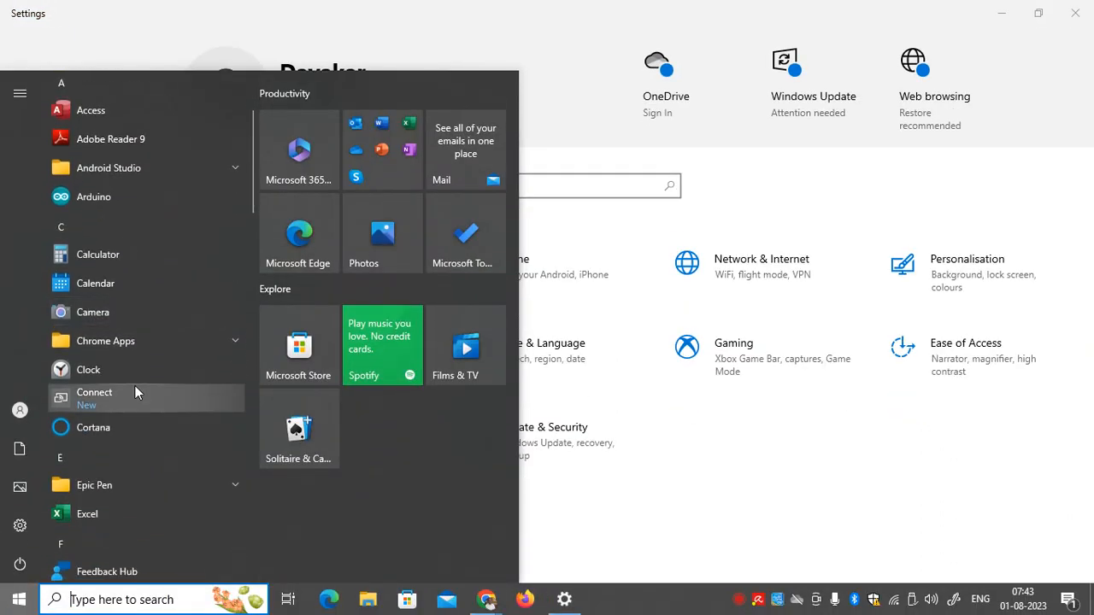
{"action": "mouse_move", "coordinate": [125, 403]}
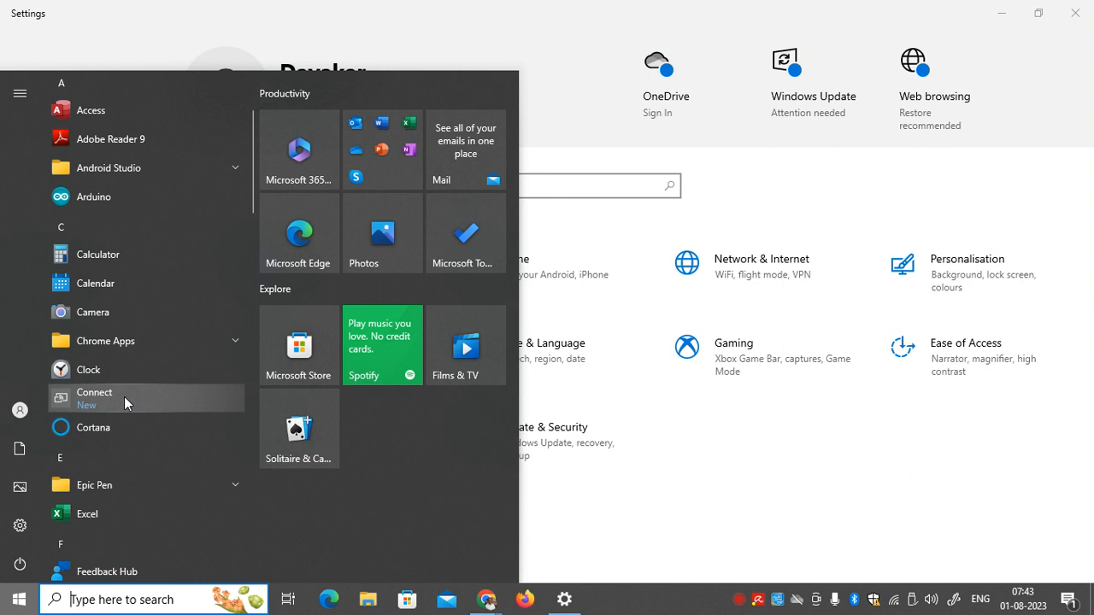
- Launch the Connect app so the PC reports it is ready for wireless connection
{"action": "left_click", "coordinate": [94, 396]}
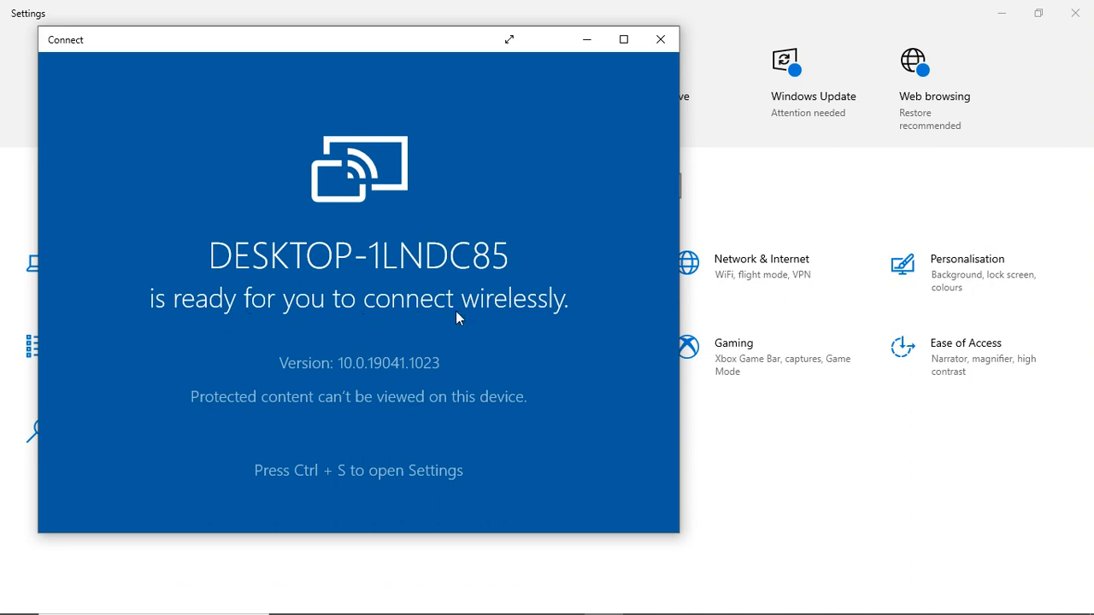
{"action": "mouse_move", "coordinate": [475, 314]}
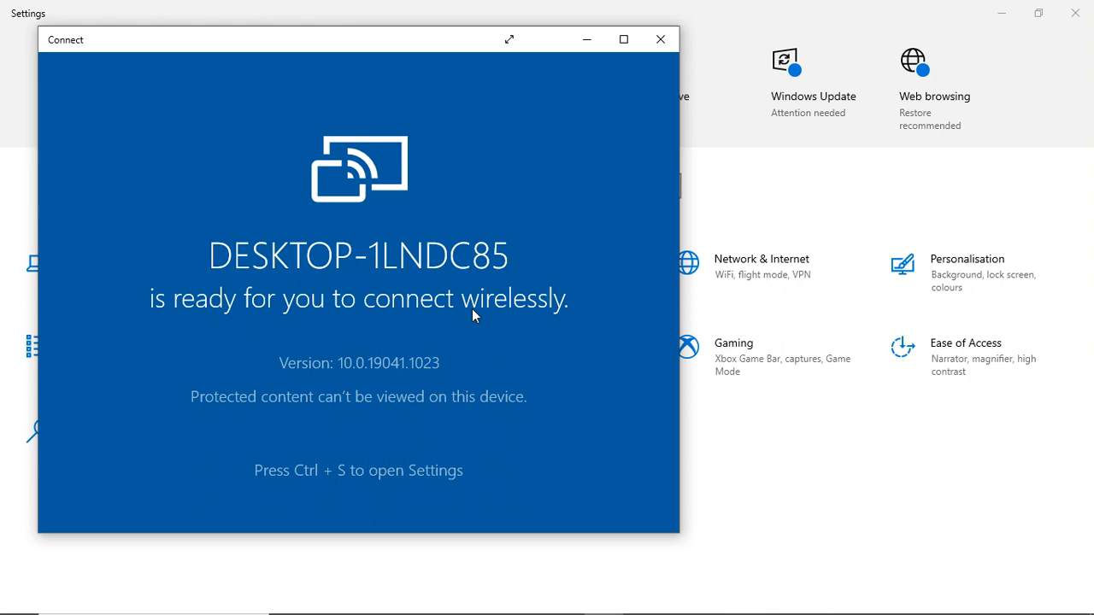